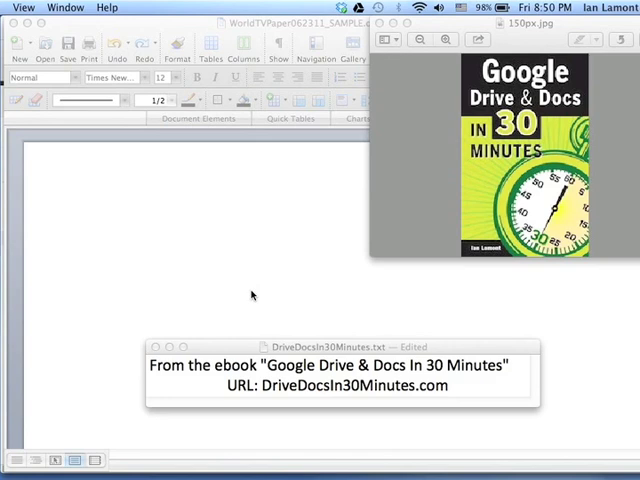
mouse_move(433, 289)
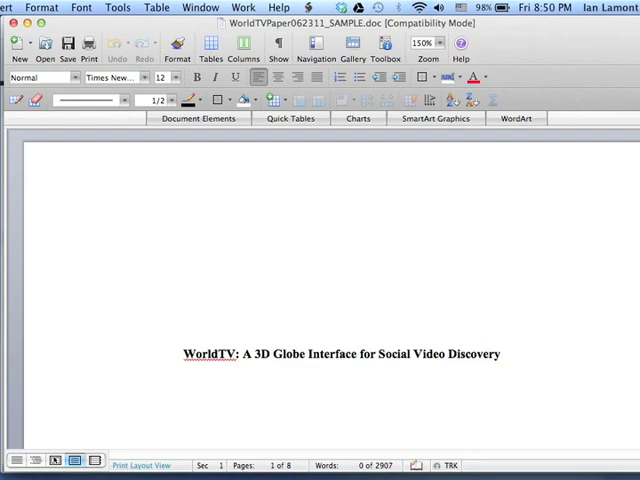
Upload WorldTVPaper062311_SAMPLE.doc from the Desktop via Upload > Files into 2012 Real Estate
scroll(down, 3)
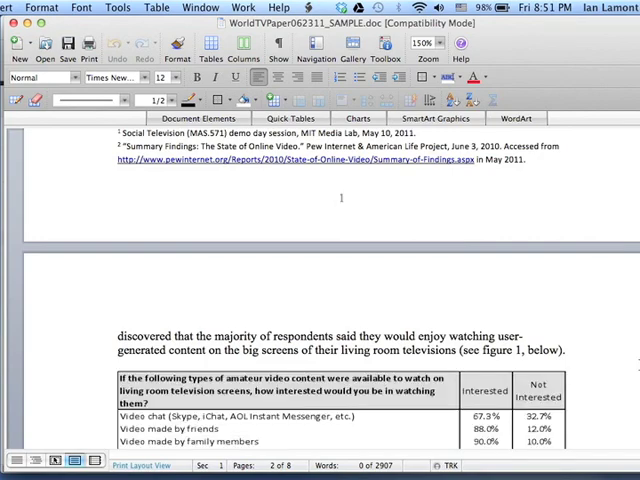
scroll(down, 3)
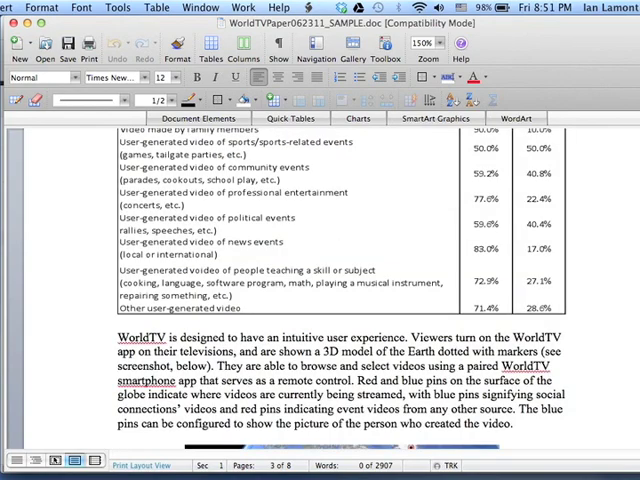
scroll(down, 3)
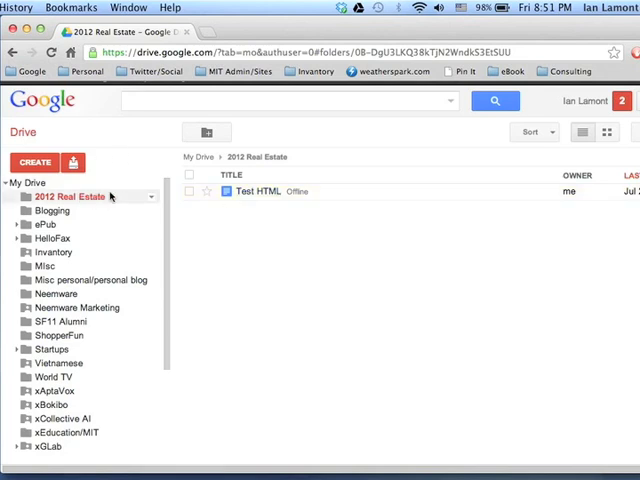
mouse_move(72, 162)
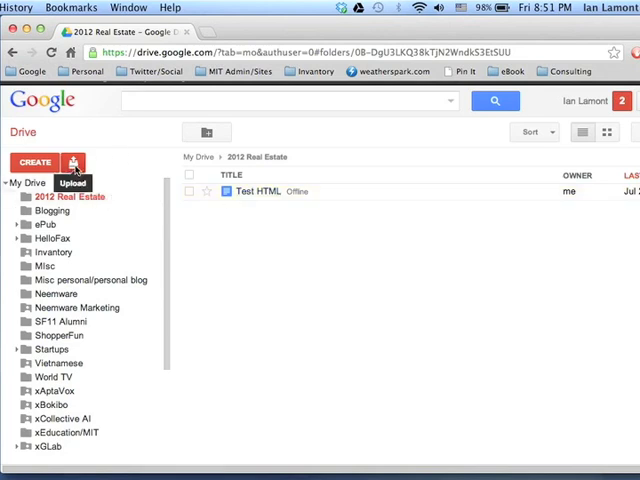
click(71, 161)
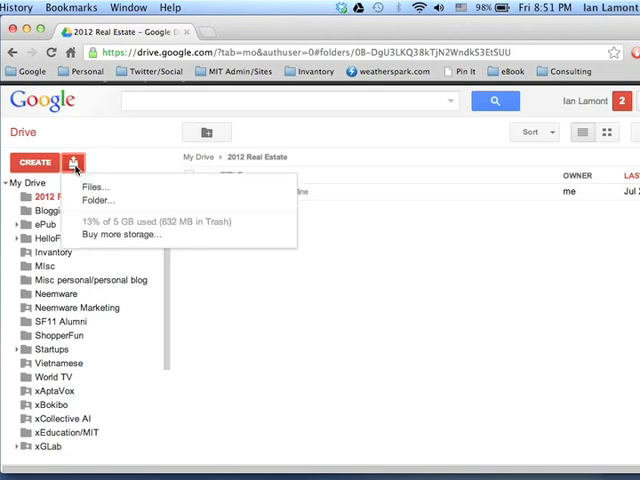
click(94, 187)
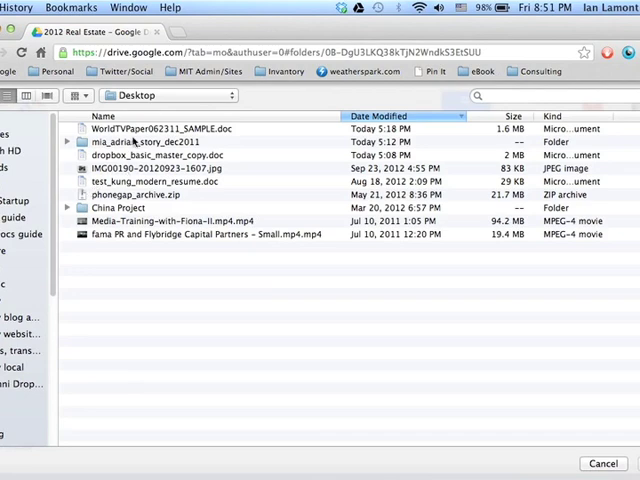
click(150, 128)
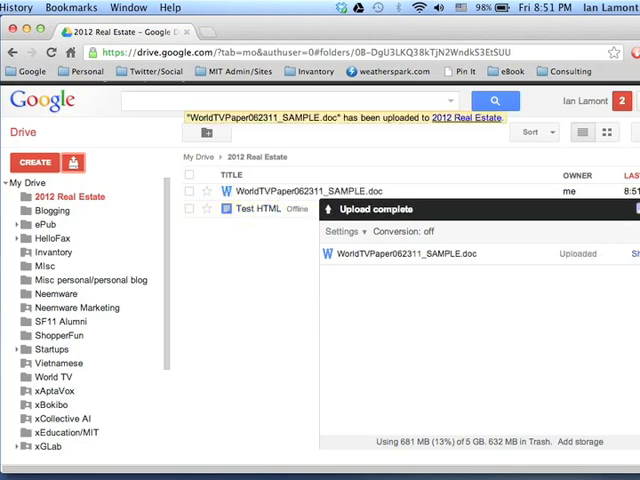
click(310, 191)
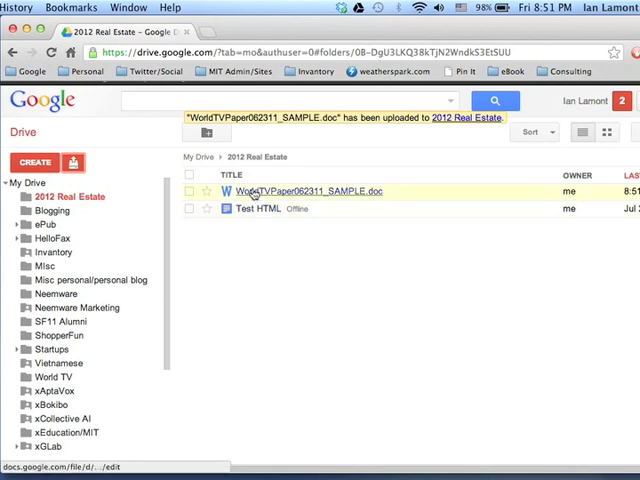
mouse_move(310, 191)
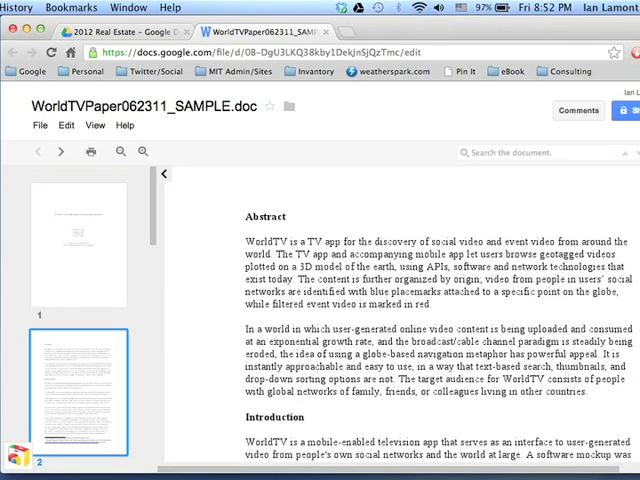
Page through the WorldTV paper in the Drive viewer and check its Edit menu
scroll(down, 3)
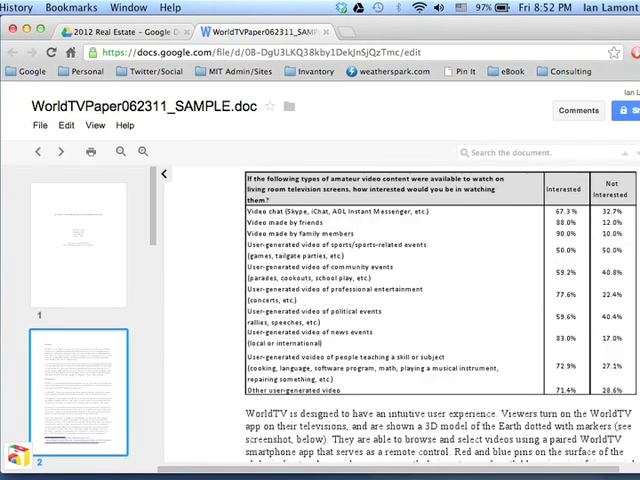
scroll(down, 3)
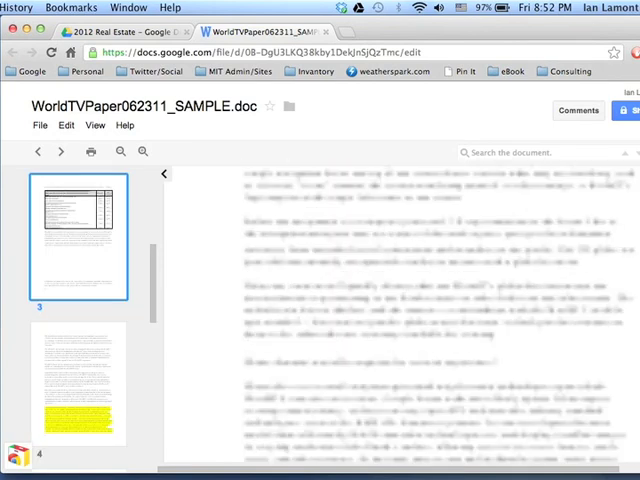
scroll(up, 3)
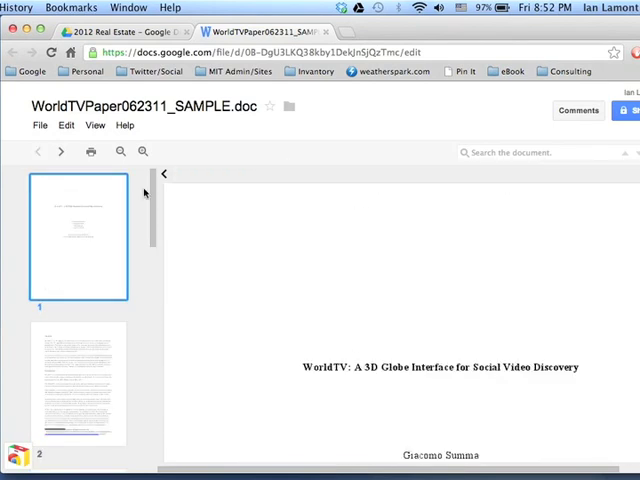
click(65, 125)
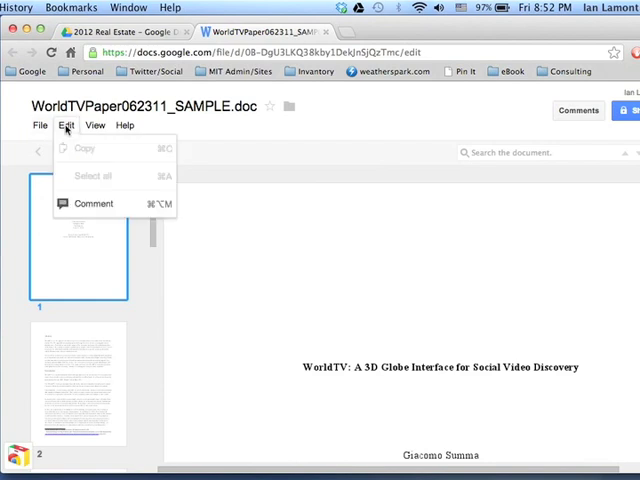
mouse_move(103, 163)
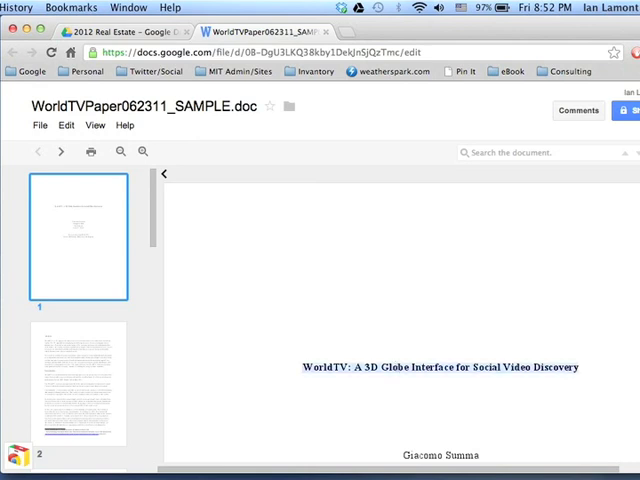
mouse_move(203, 285)
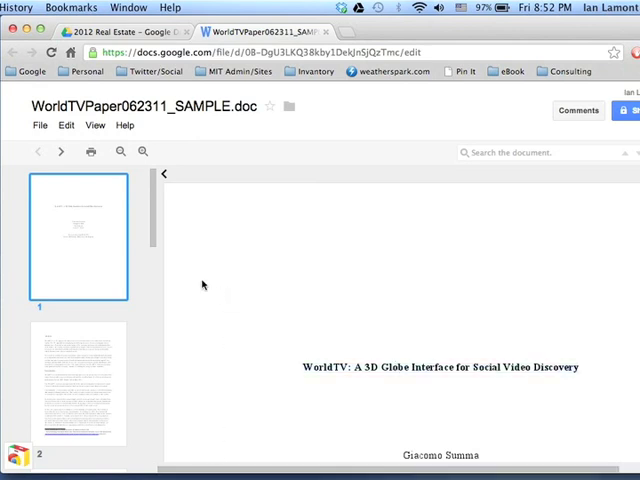
Open the WorldTV paper with Google Documents from the File menu
click(40, 125)
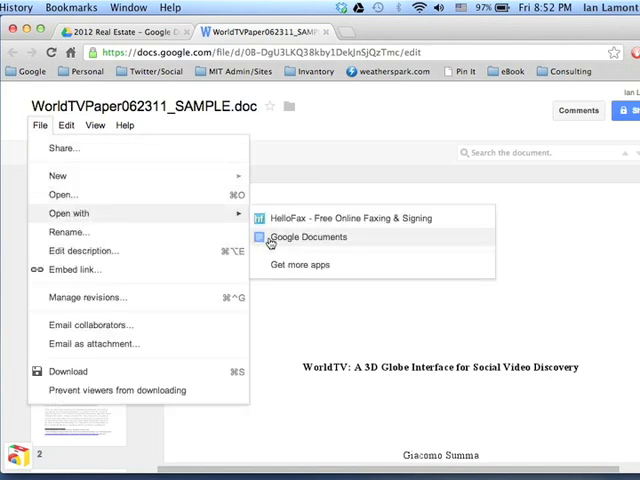
click(307, 237)
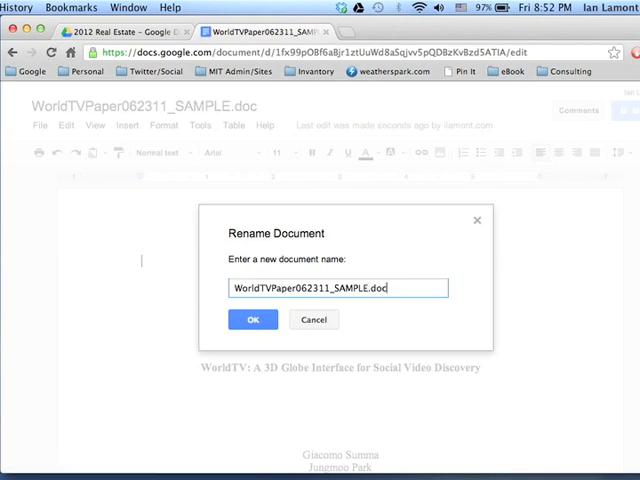
Erase '.doc' from the document name and confirm the new title
key(Backspace)
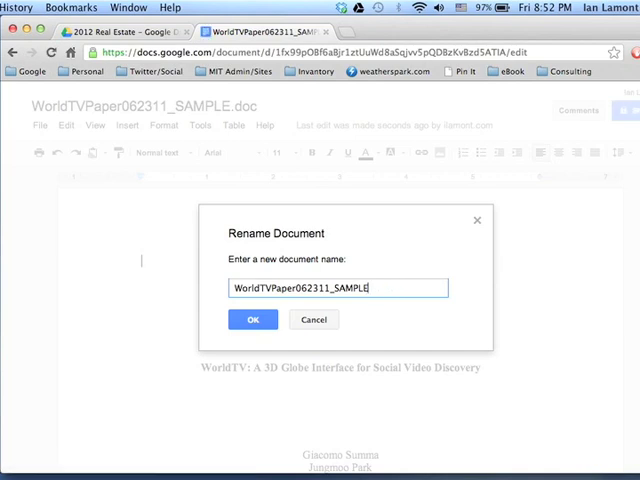
click(252, 319)
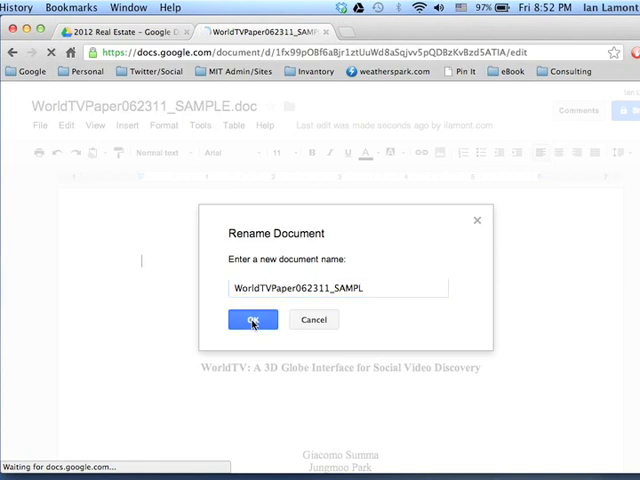
click(252, 319)
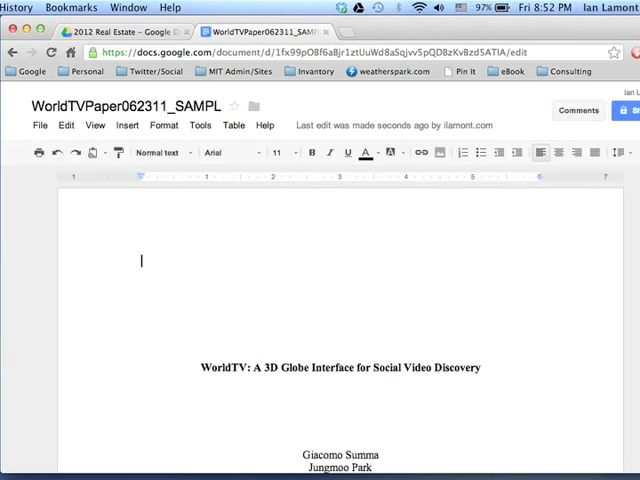
scroll(down, 3)
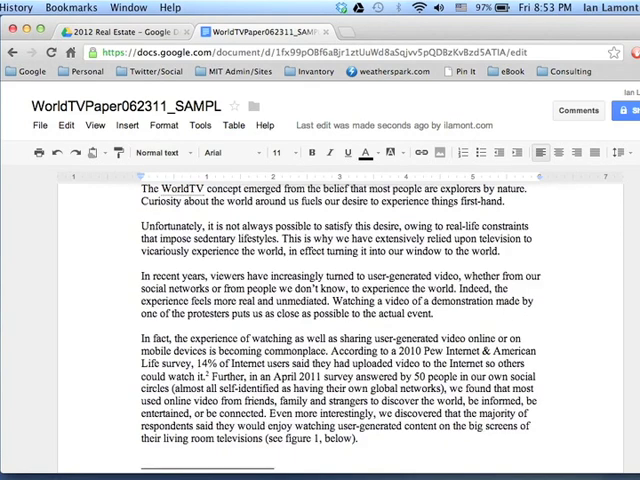
scroll(down, 3)
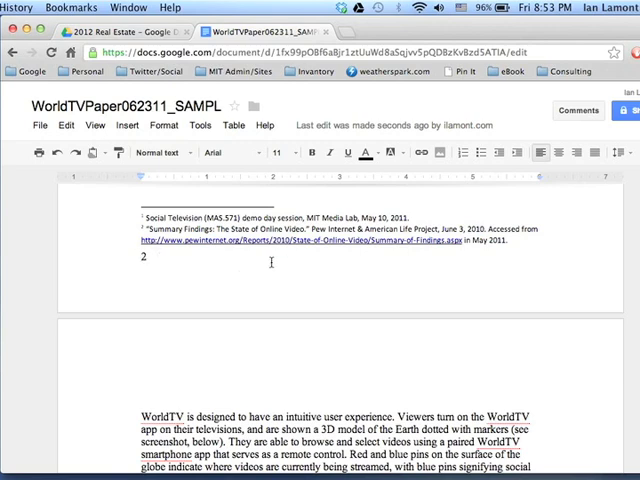
mouse_move(343, 258)
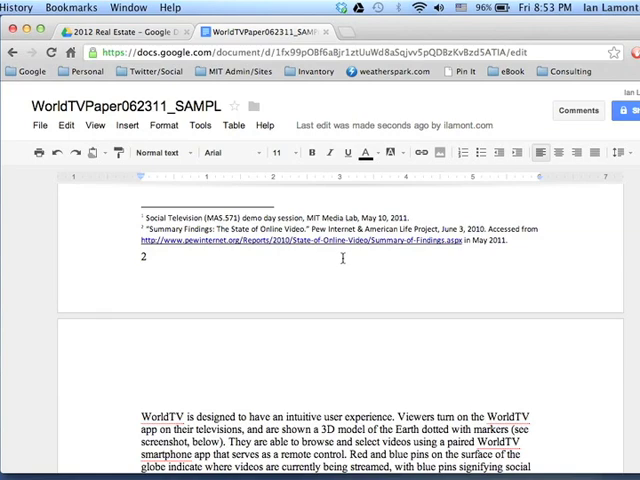
mouse_move(630, 357)
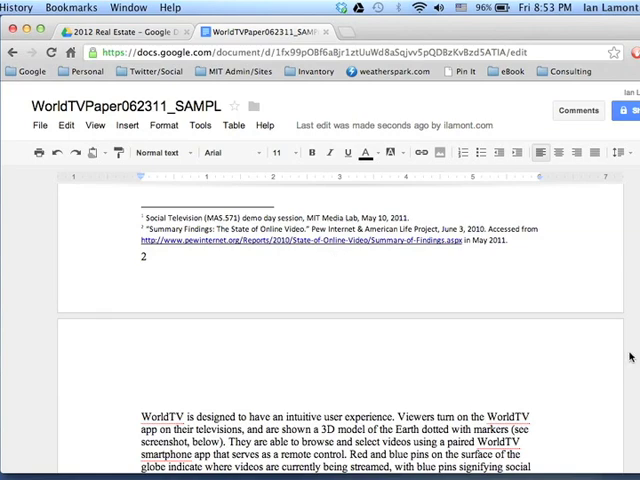
scroll(down, 3)
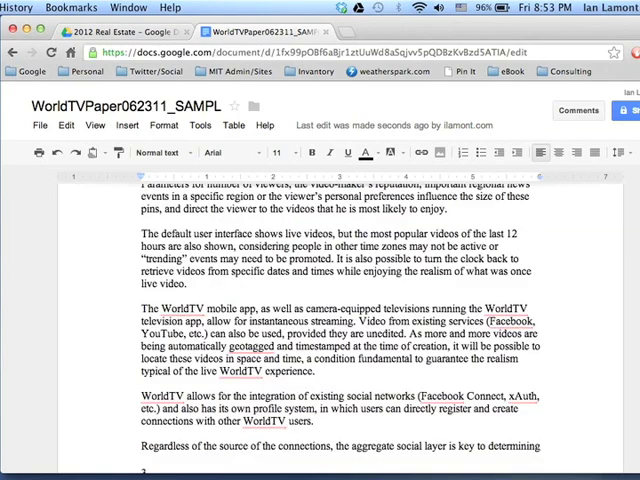
scroll(up, 3)
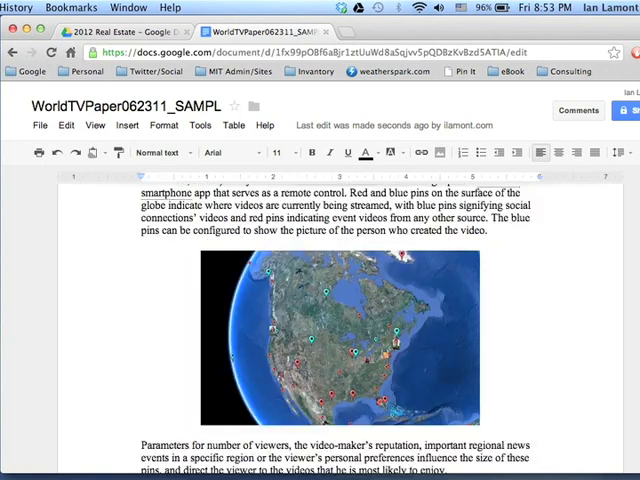
mouse_move(584, 267)
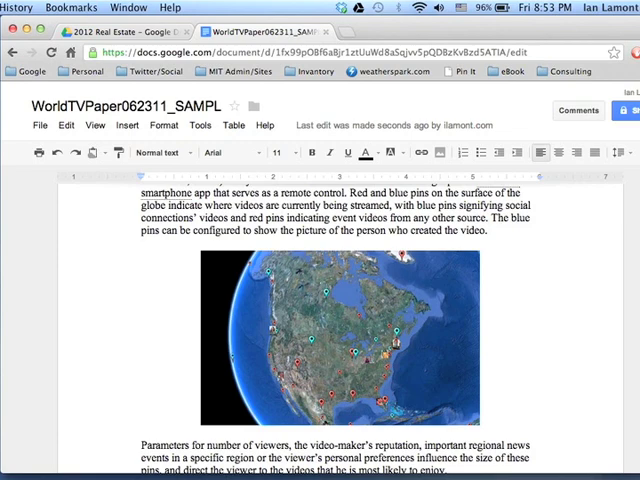
scroll(up, 3)
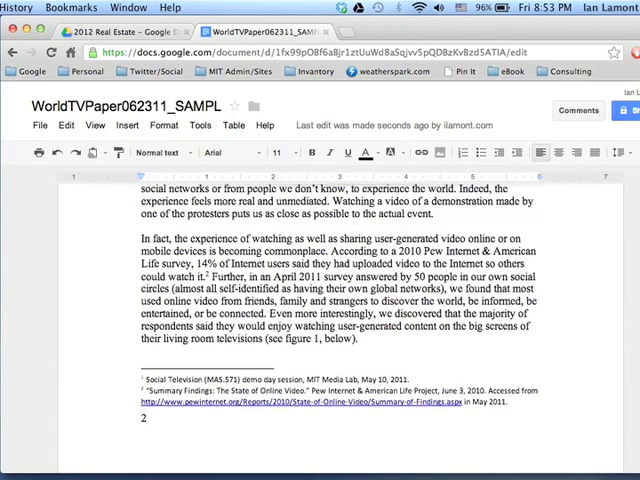
scroll(down, 3)
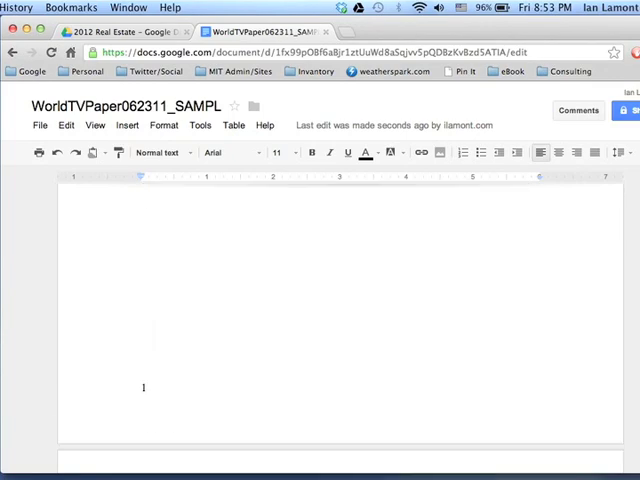
scroll(down, 3)
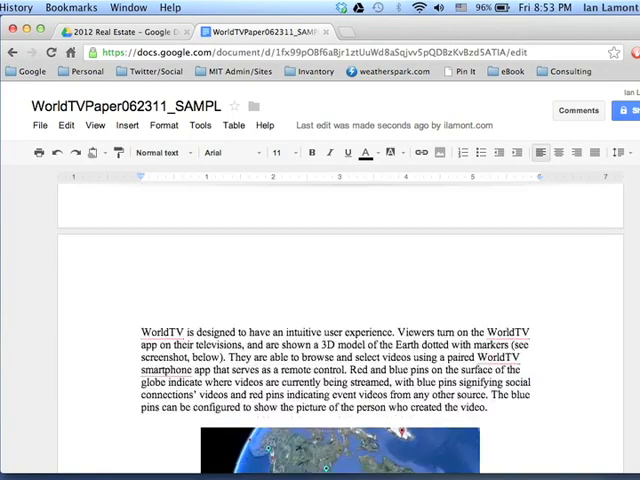
scroll(up, 3)
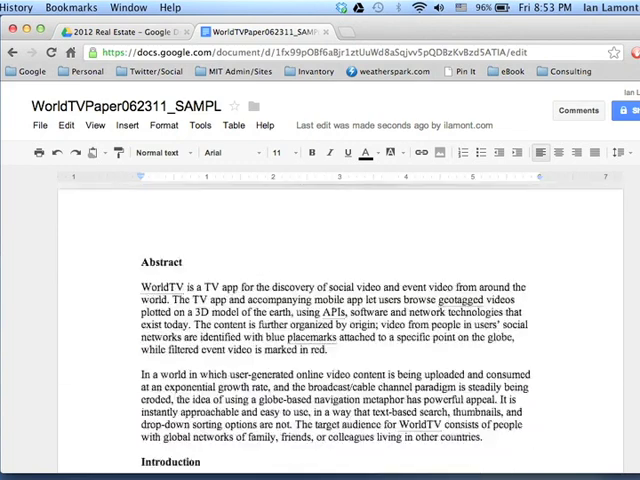
scroll(up, 3)
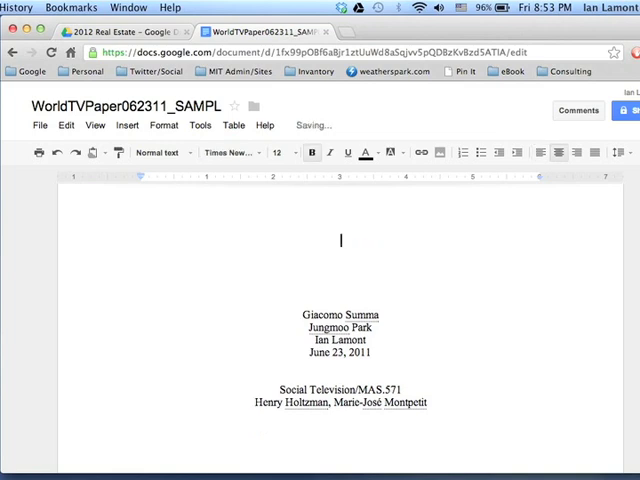
Enter 'WorldTV: A 3D Globe Interface for Social Video Discovery' on the empty title line
text(WorldTV: A 3D Globe Interface for Social Video Discovery)
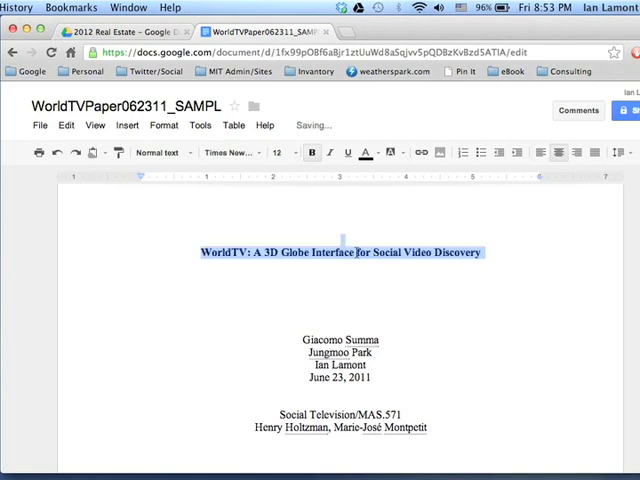
click(344, 300)
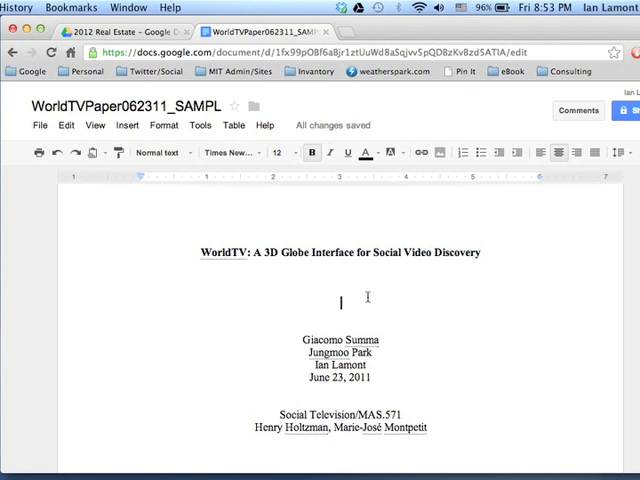